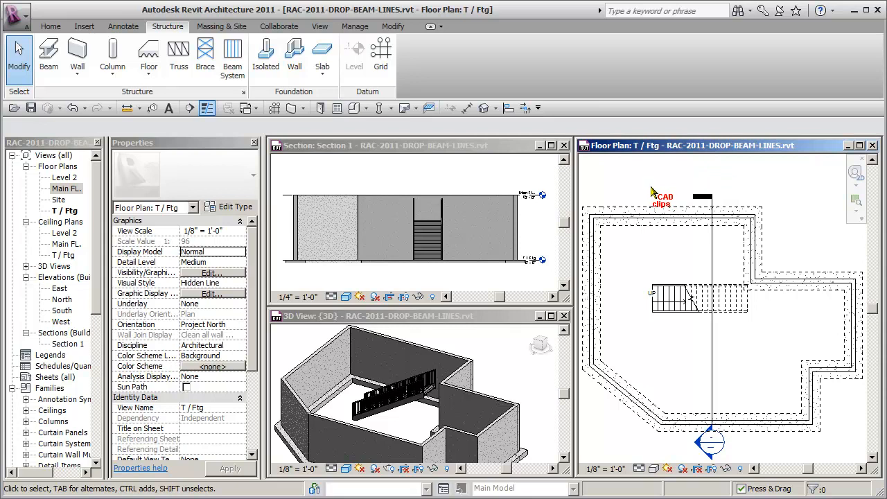
{"action": "mouse_move", "coordinate": [646, 179]}
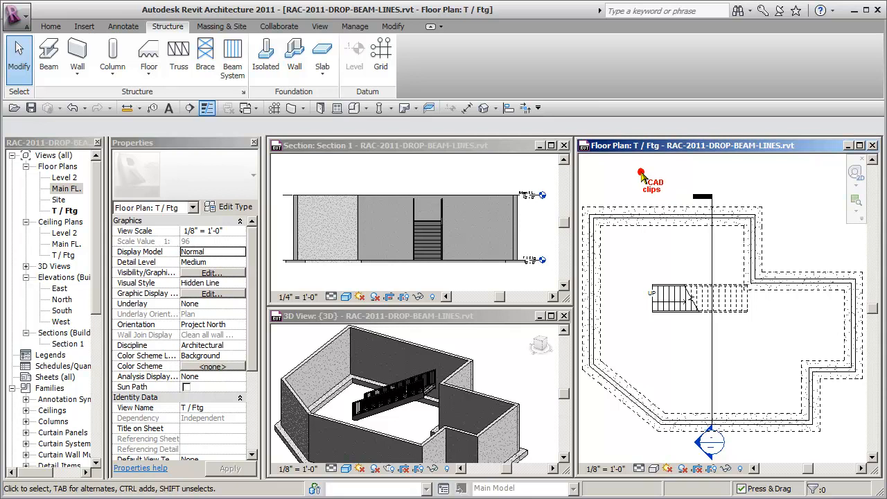
{"action": "mouse_move", "coordinate": [642, 173]}
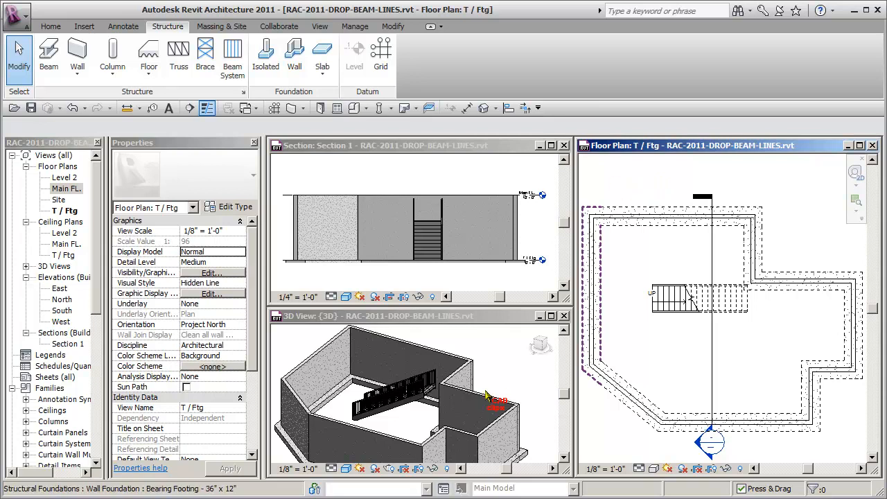
{"action": "mouse_move", "coordinate": [332, 426]}
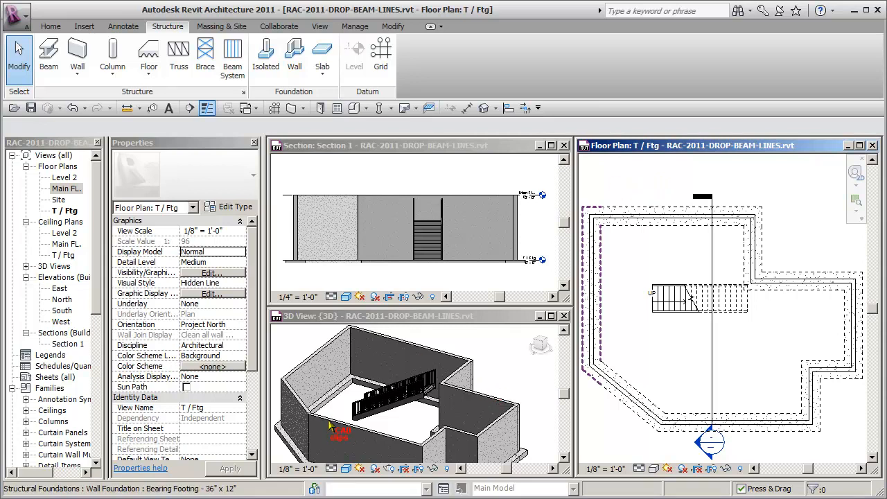
{"action": "mouse_move", "coordinate": [386, 402]}
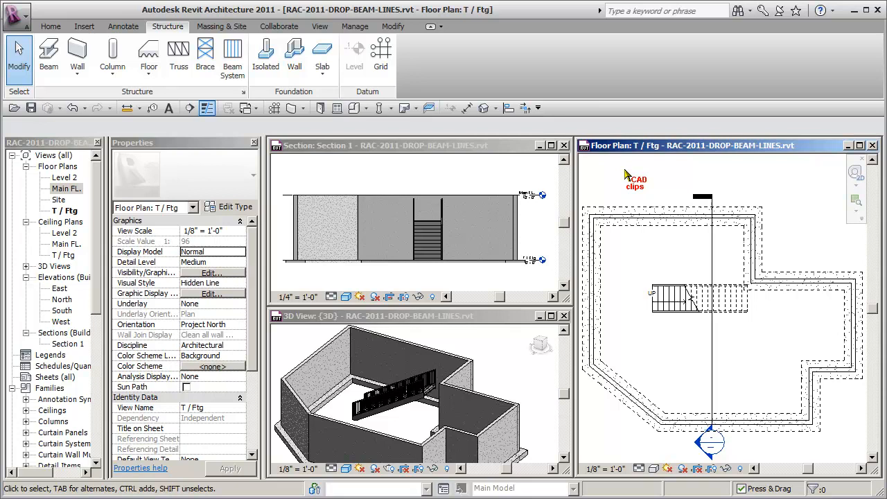
{"action": "mouse_move", "coordinate": [617, 172]}
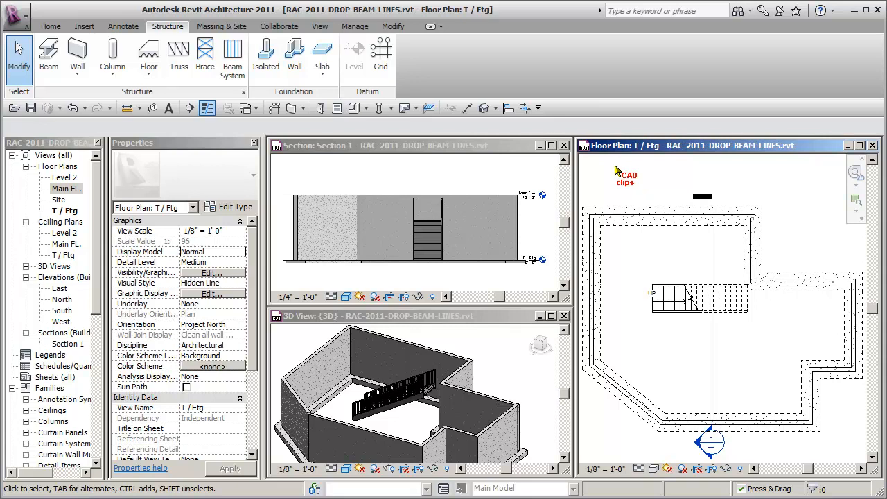
{"action": "mouse_move", "coordinate": [506, 151]}
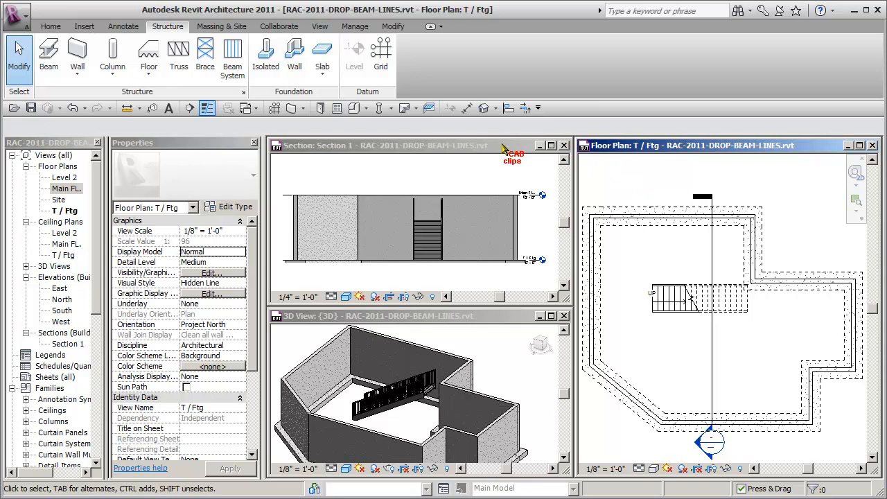
{"action": "mouse_move", "coordinate": [644, 205]}
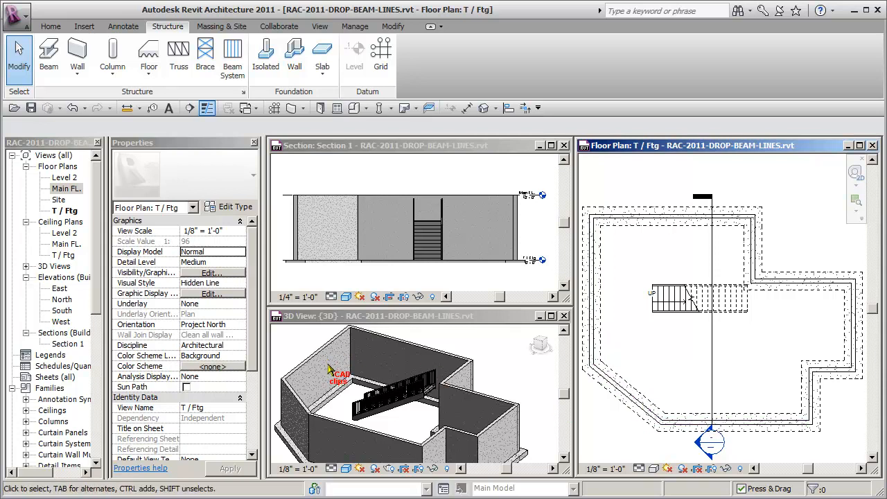
{"action": "mouse_move", "coordinate": [454, 426]}
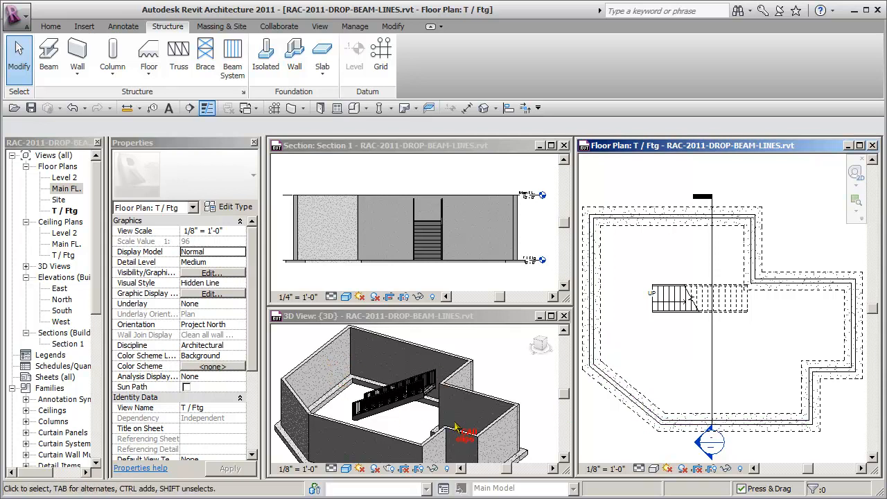
{"action": "mouse_move", "coordinate": [662, 322]}
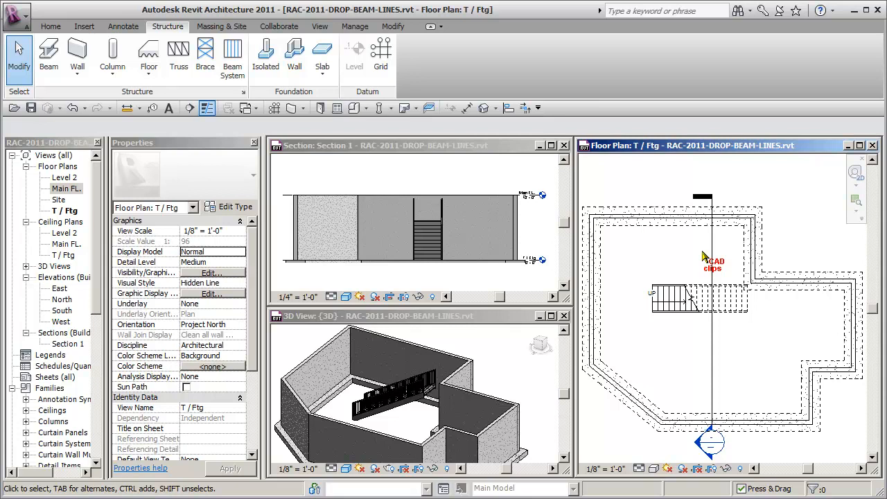
{"action": "mouse_move", "coordinate": [664, 255]}
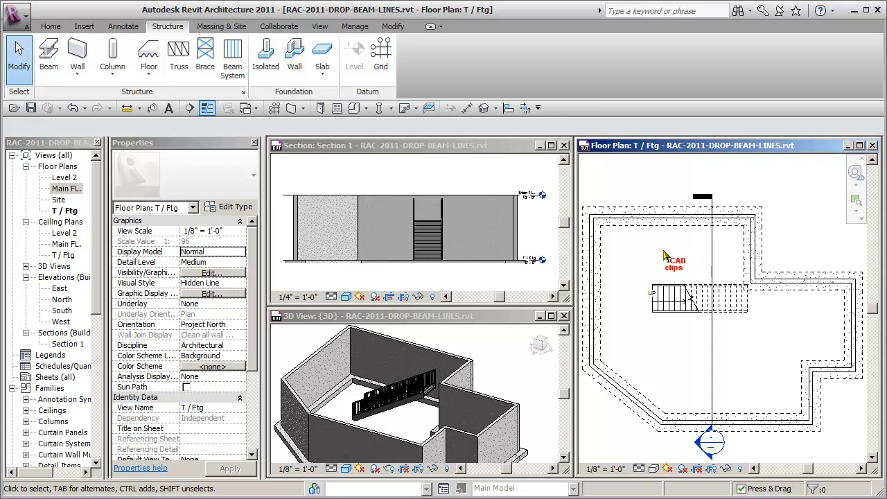
{"action": "mouse_move", "coordinate": [364, 302]}
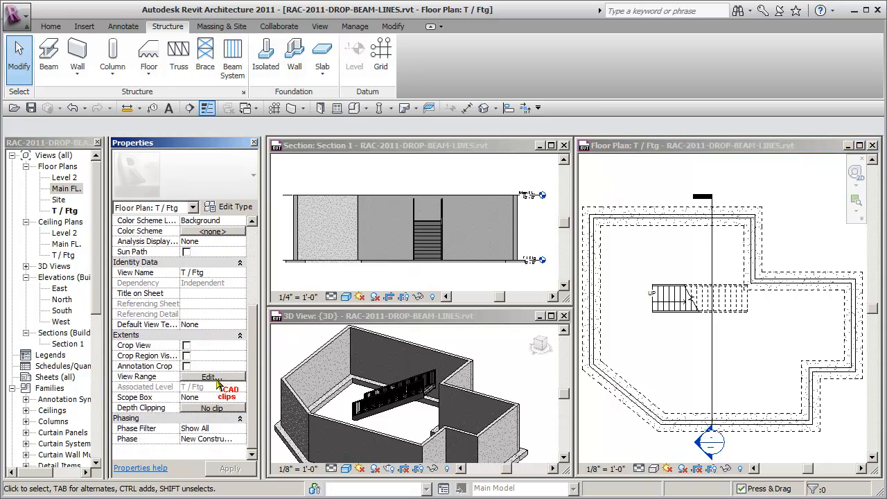
Duplicate the T / Ftg plan with detailing, creating 'Copy of T / Ftg'.
{"action": "left_click", "coordinate": [208, 377]}
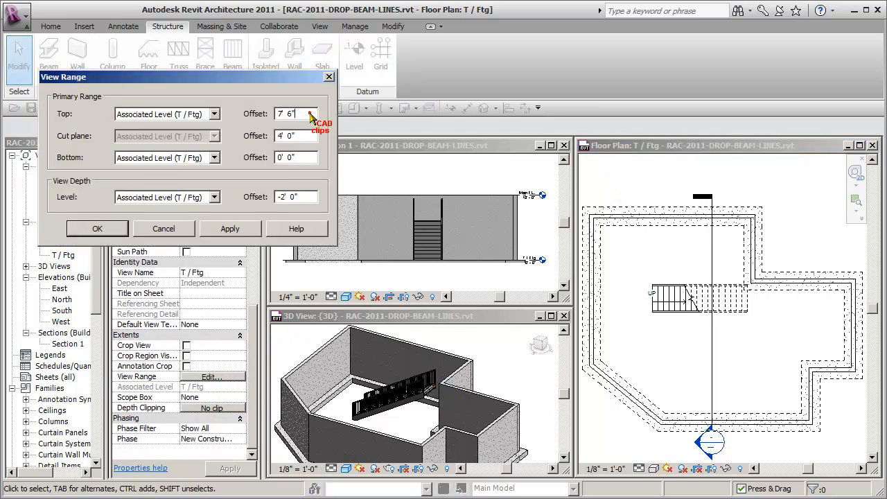
{"action": "mouse_move", "coordinate": [315, 162]}
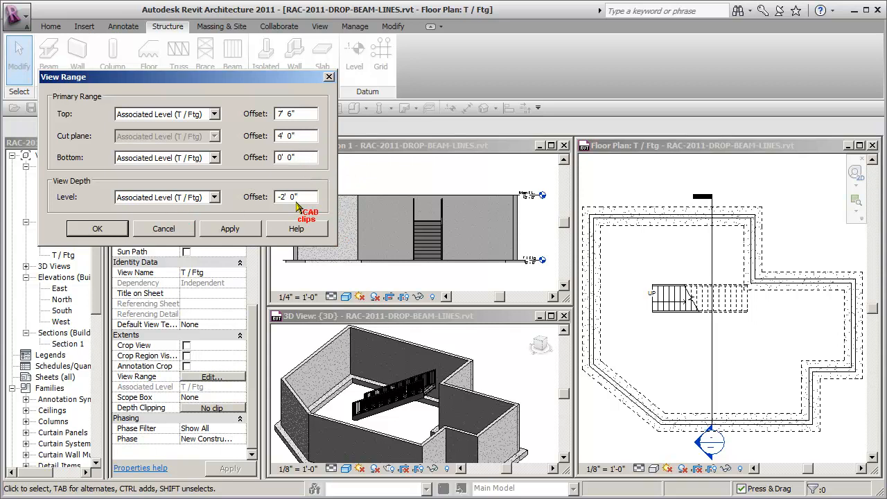
{"action": "mouse_move", "coordinate": [649, 227]}
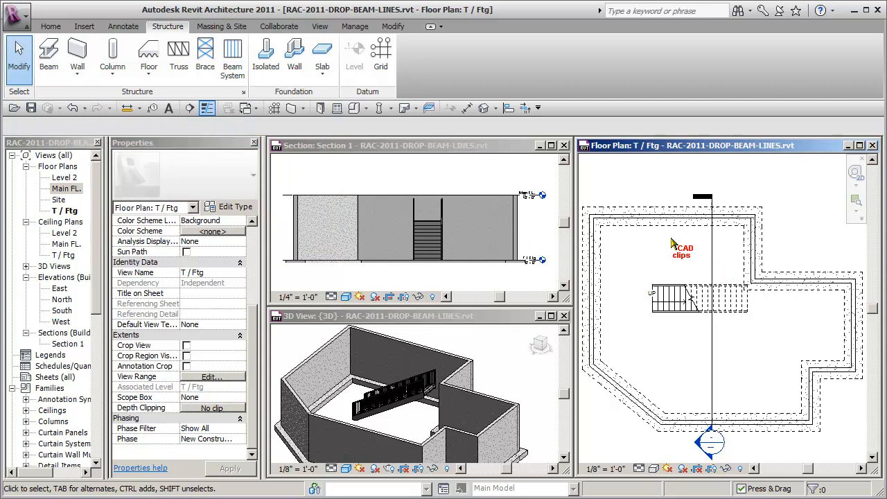
{"action": "left_click", "coordinate": [61, 210]}
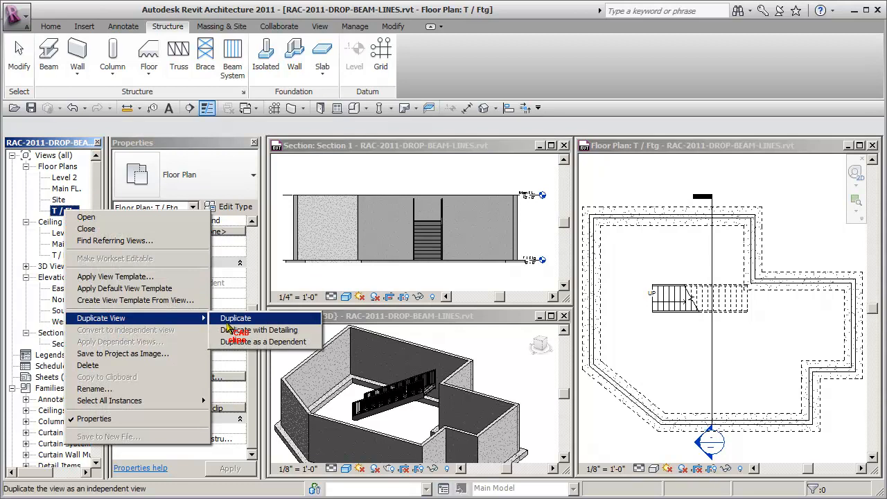
{"action": "mouse_move", "coordinate": [258, 329]}
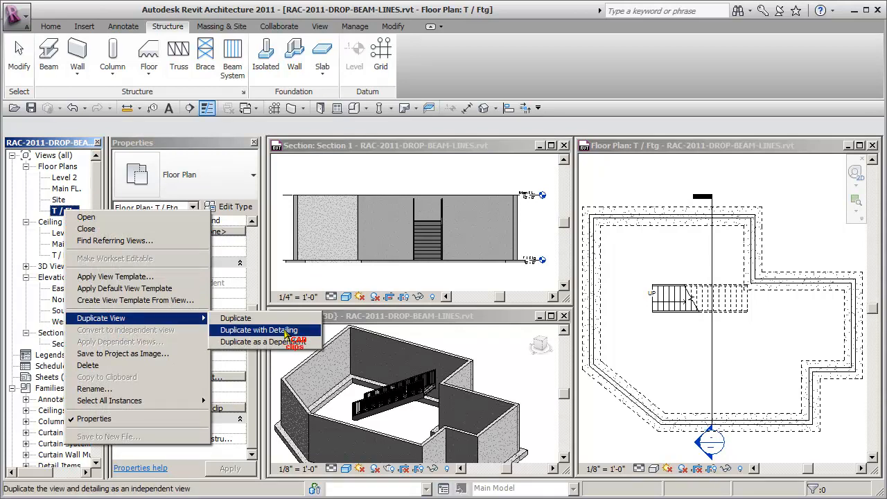
{"action": "left_click", "coordinate": [262, 329]}
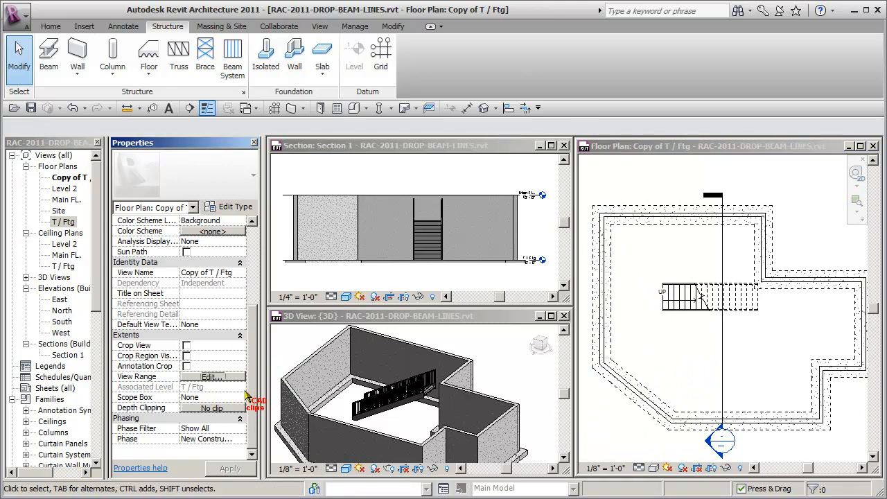
Set the Copy of T / Ftg view depth offset to 0'0" to hide the footings.
{"action": "left_click", "coordinate": [212, 376]}
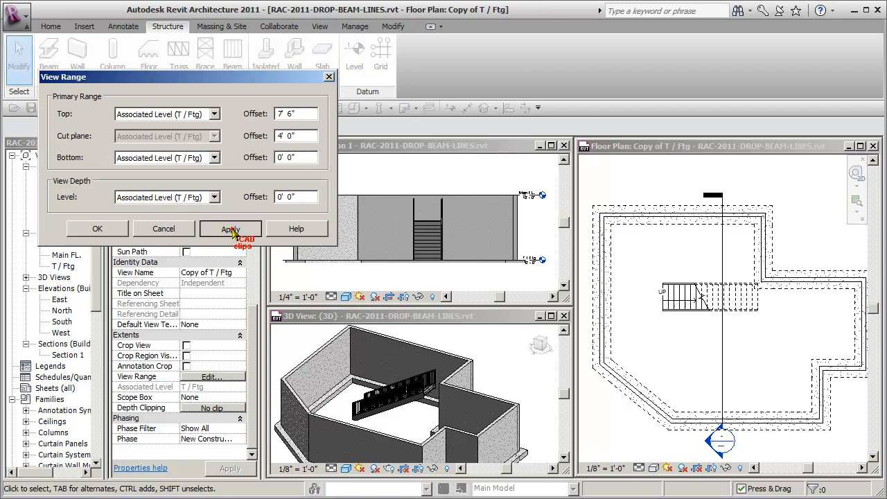
{"action": "left_click", "coordinate": [230, 229]}
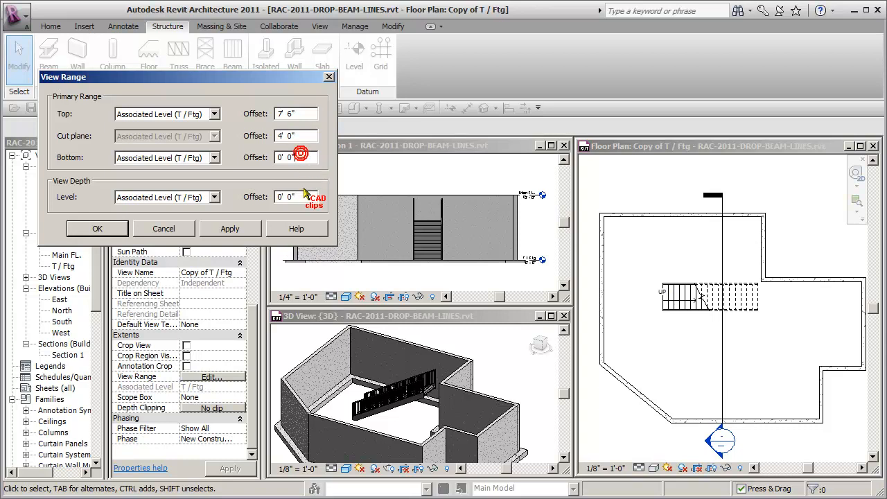
{"action": "mouse_move", "coordinate": [119, 228]}
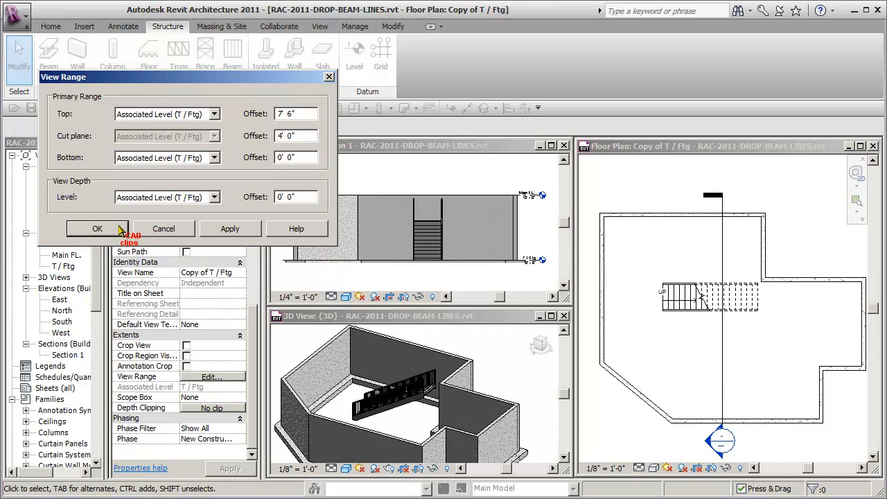
{"action": "left_click", "coordinate": [97, 229]}
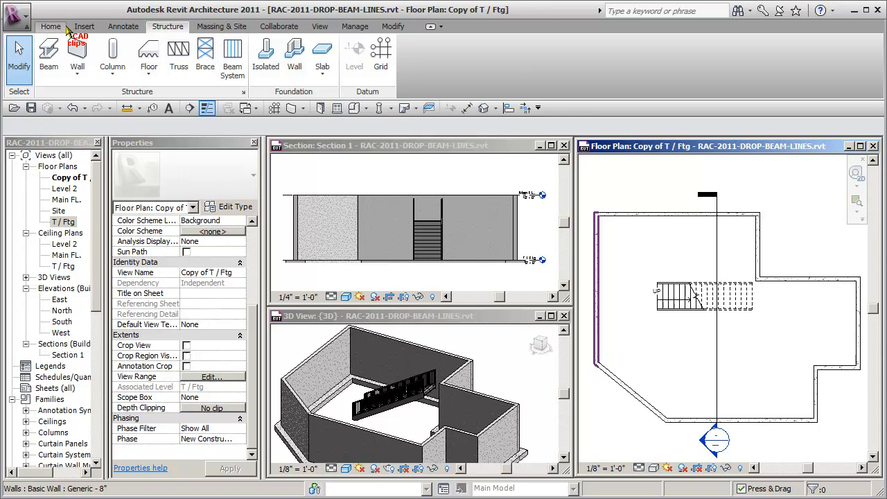
Start a Glulam-Southern Pine 5x22 beam with placement level Main FL.
{"action": "left_click", "coordinate": [49, 57]}
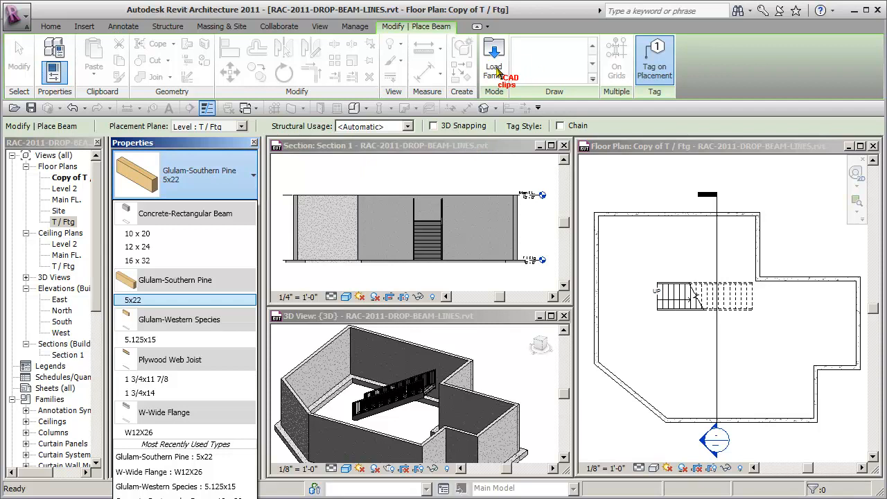
{"action": "mouse_move", "coordinate": [175, 280]}
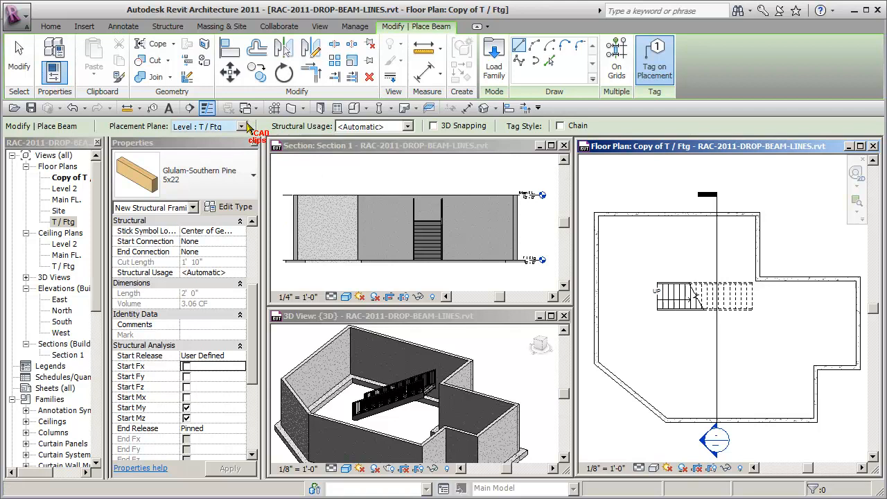
{"action": "left_click", "coordinate": [250, 126]}
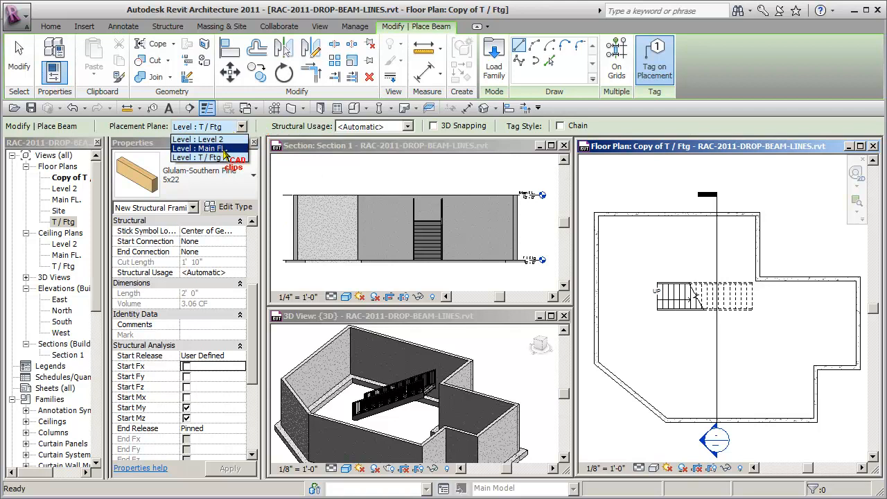
{"action": "left_click", "coordinate": [201, 147]}
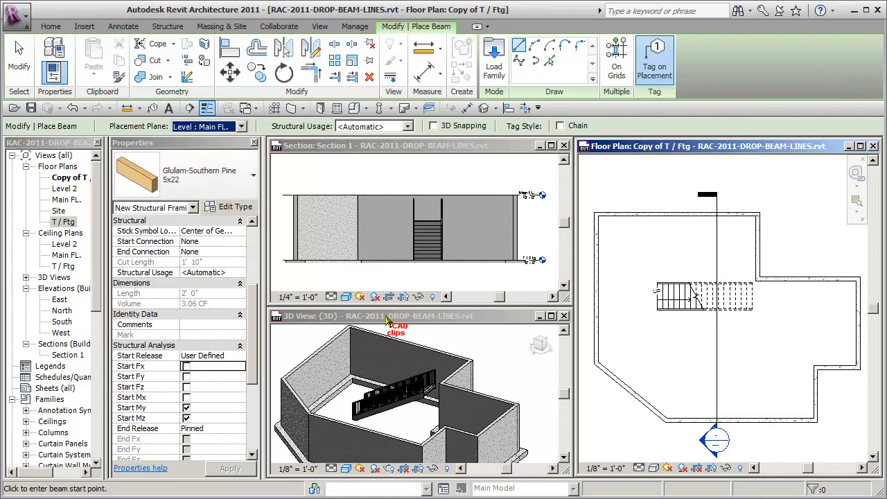
{"action": "mouse_move", "coordinate": [568, 328]}
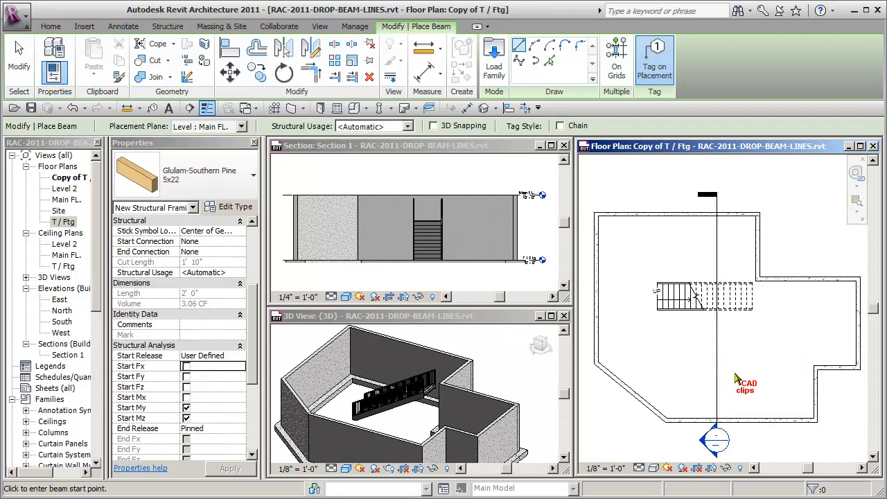
{"action": "mouse_move", "coordinate": [817, 369]}
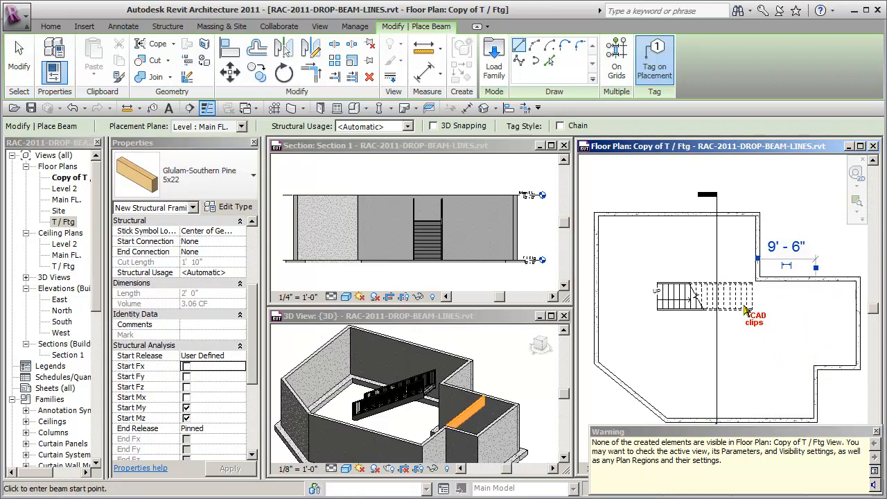
{"action": "mouse_move", "coordinate": [458, 440]}
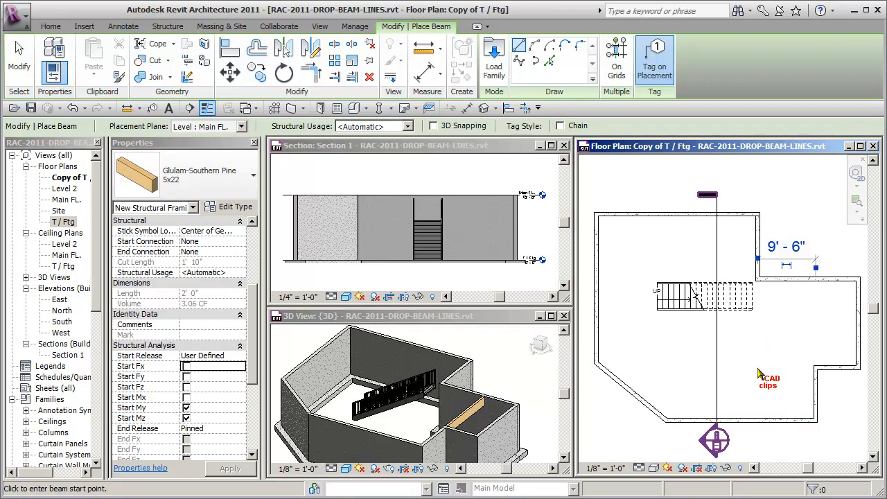
{"action": "mouse_move", "coordinate": [661, 282]}
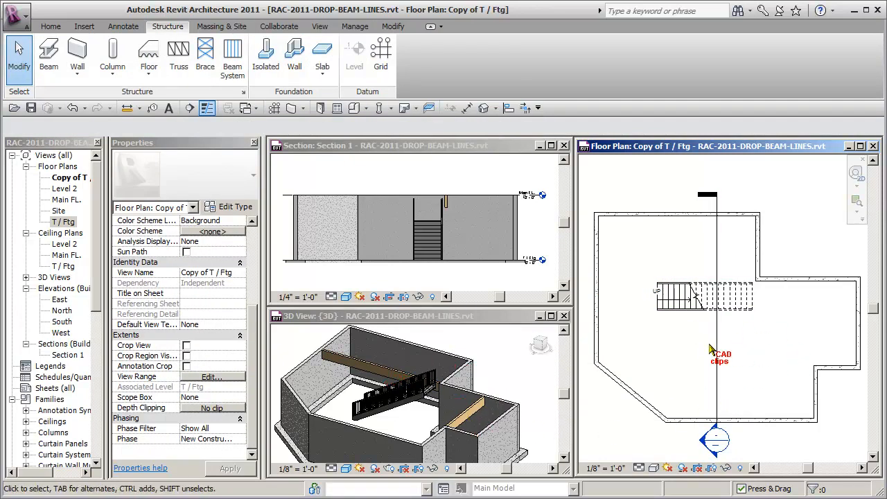
{"action": "mouse_move", "coordinate": [668, 350]}
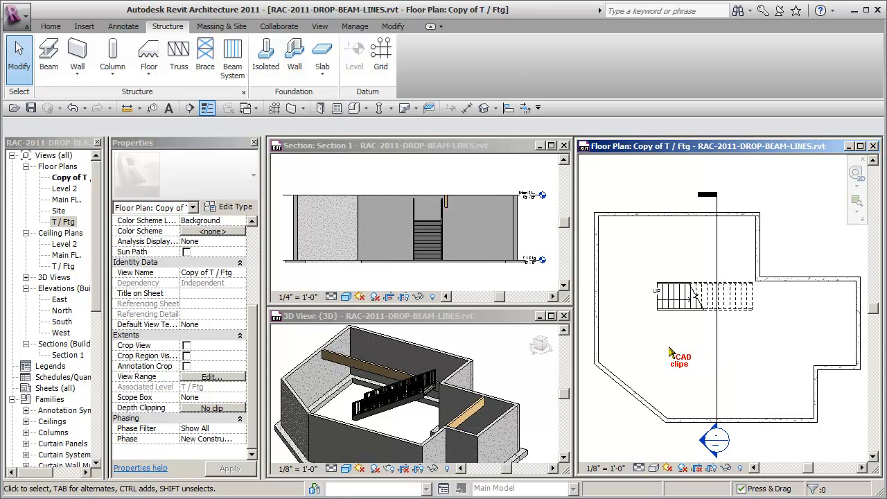
{"action": "double_click", "coordinate": [66, 199]}
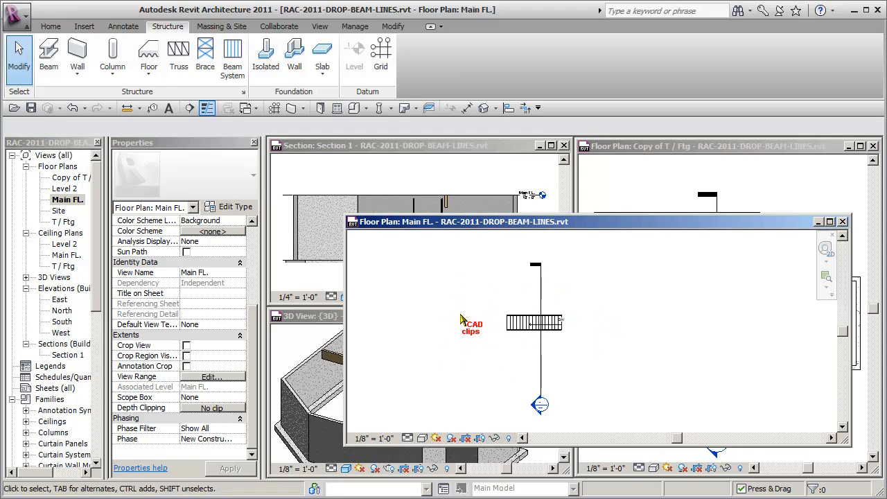
{"action": "mouse_move", "coordinate": [793, 239]}
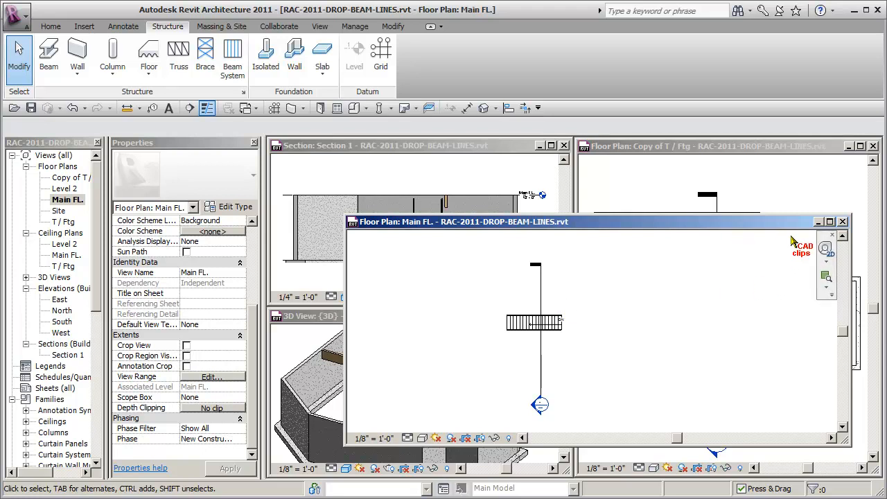
{"action": "mouse_move", "coordinate": [811, 234]}
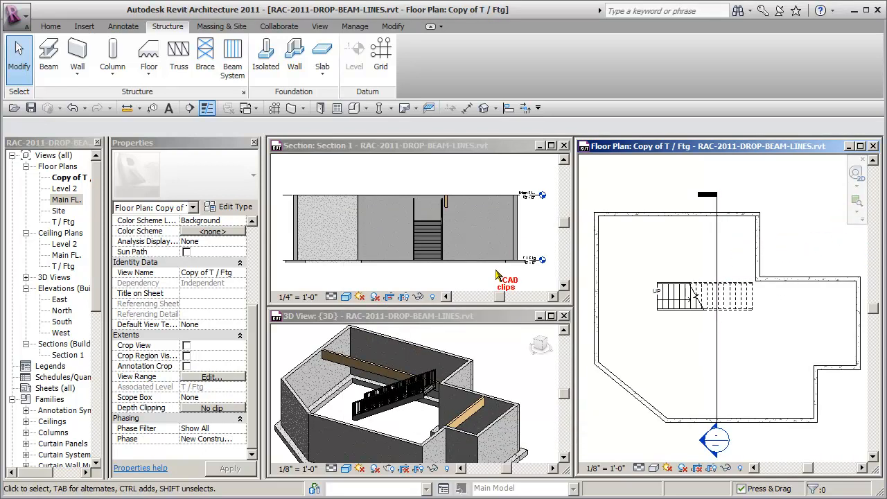
{"action": "mouse_move", "coordinate": [376, 377]}
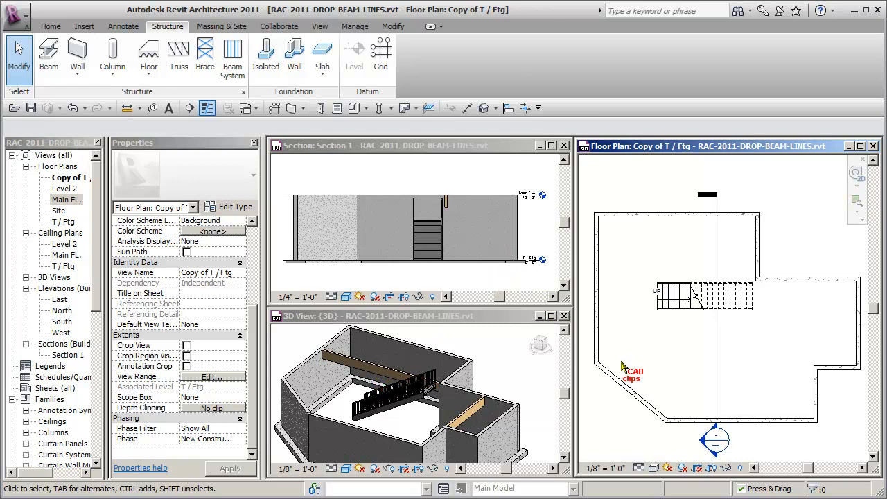
{"action": "mouse_move", "coordinate": [646, 363]}
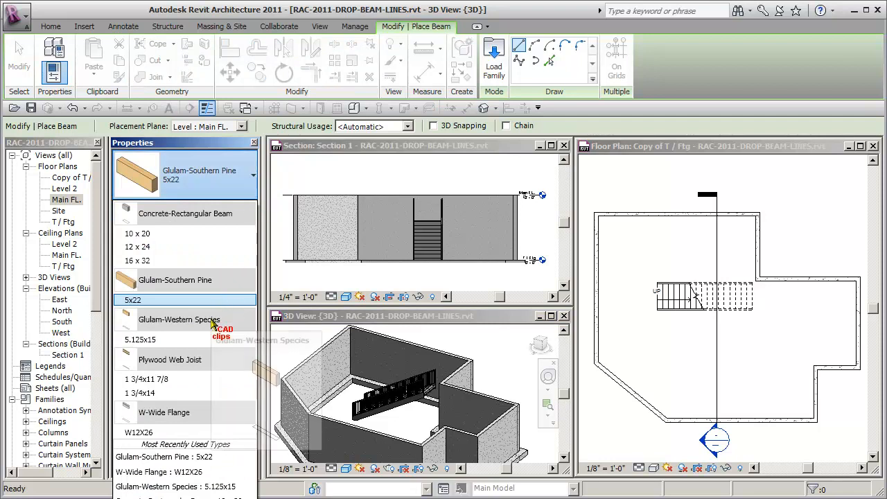
Draw a Glulam-Western Species 5.125x15 beam at Main FL., ending at the wall corner.
{"action": "left_click", "coordinate": [179, 320]}
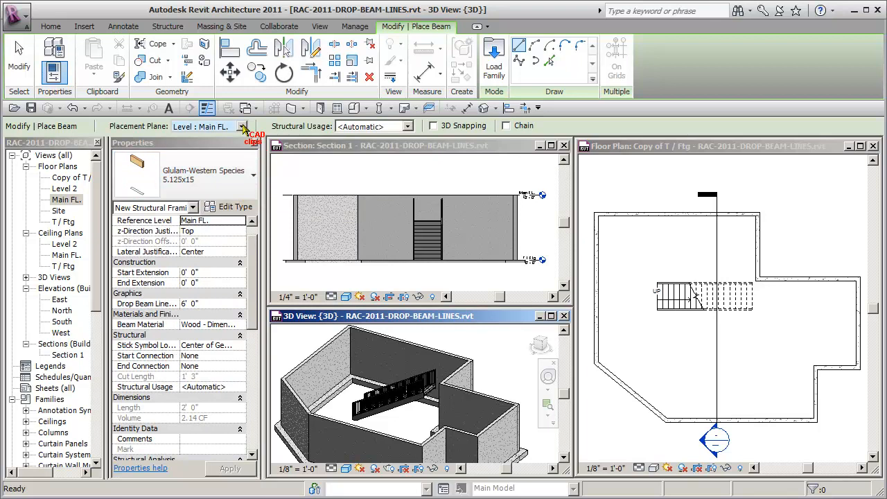
{"action": "left_click", "coordinate": [243, 126]}
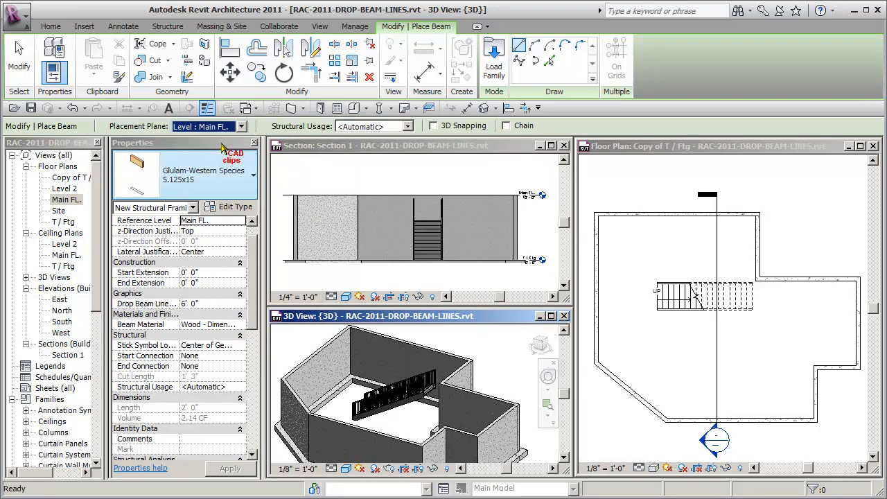
{"action": "mouse_move", "coordinate": [426, 291]}
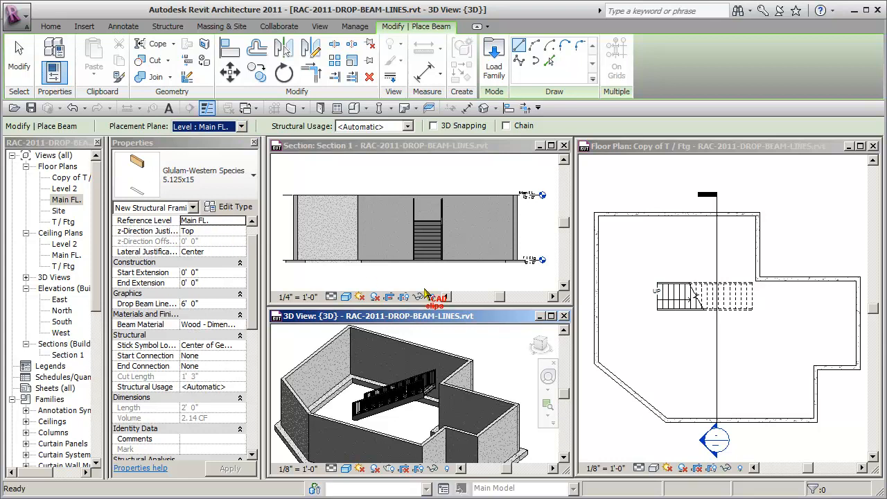
{"action": "mouse_move", "coordinate": [658, 333]}
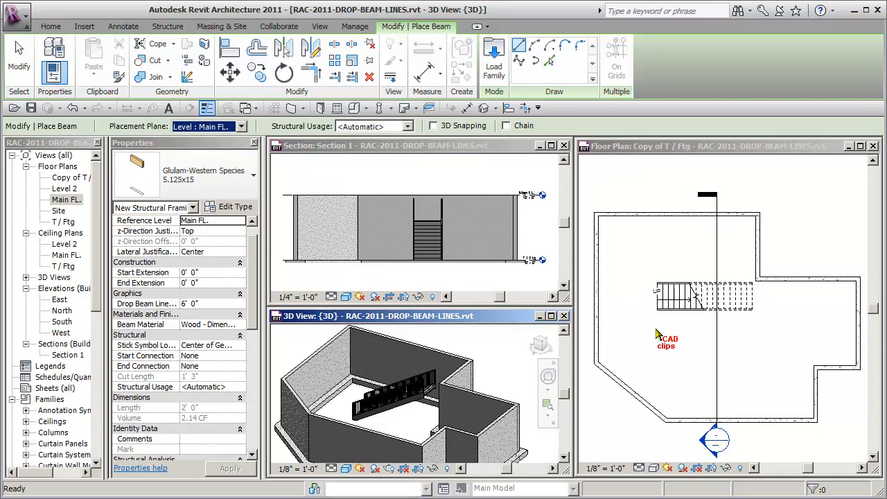
{"action": "mouse_move", "coordinate": [754, 364]}
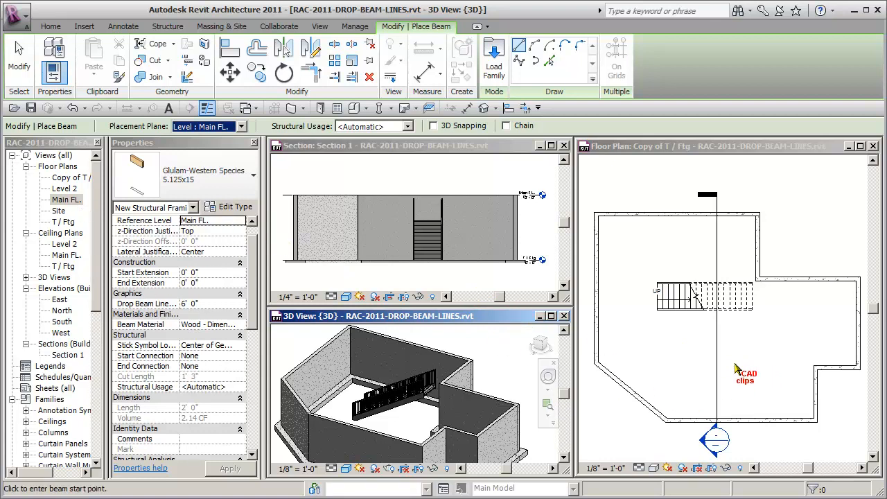
{"action": "mouse_move", "coordinate": [818, 381]}
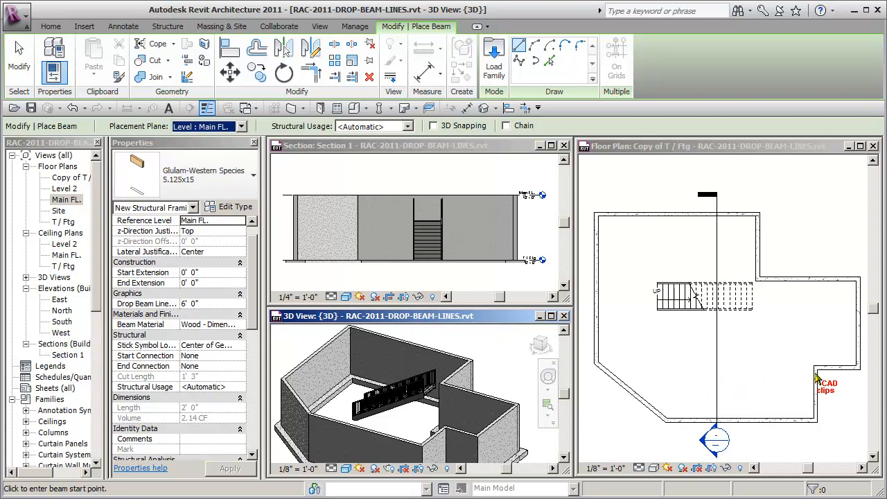
{"action": "left_click", "coordinate": [721, 145]}
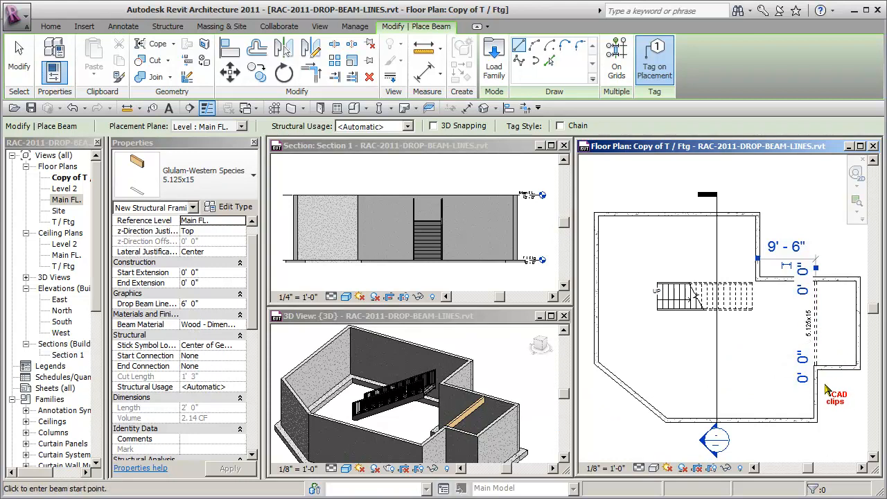
{"action": "mouse_move", "coordinate": [743, 315]}
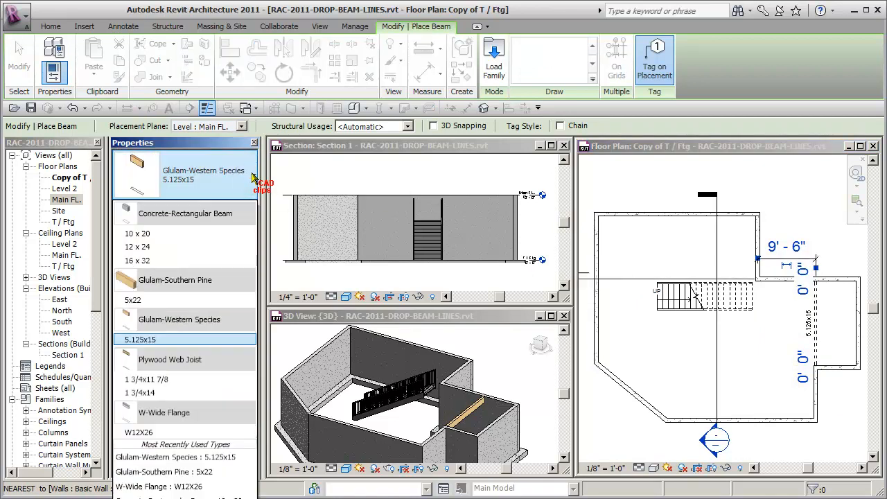
Place W-Wide Flange W12X26 beams between wall endpoints across the stair opening.
{"action": "left_click", "coordinate": [163, 432]}
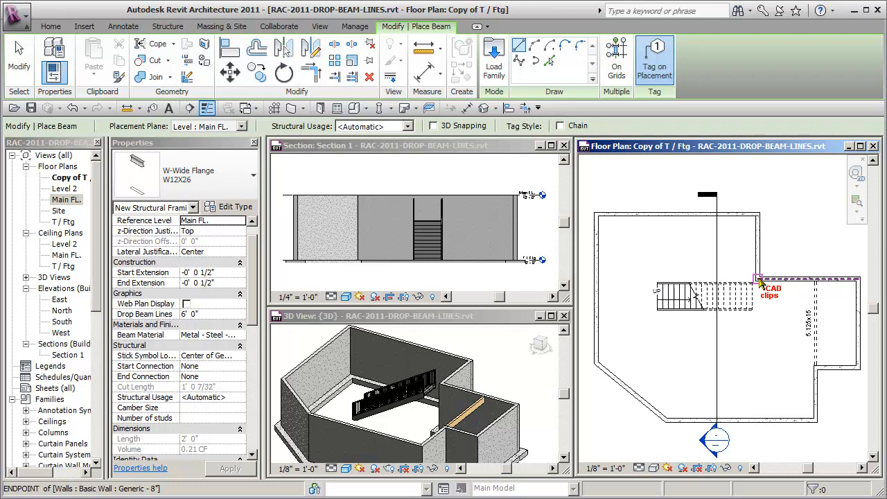
{"action": "left_click", "coordinate": [241, 126]}
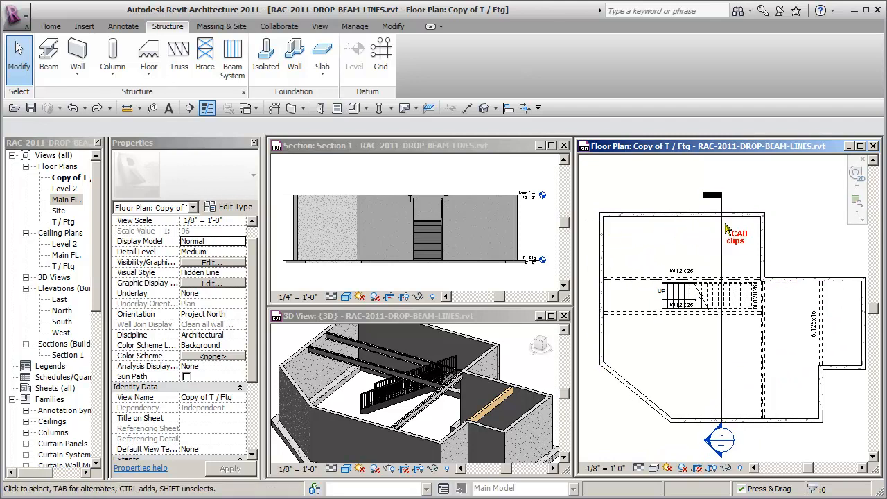
{"action": "mouse_move", "coordinate": [627, 278]}
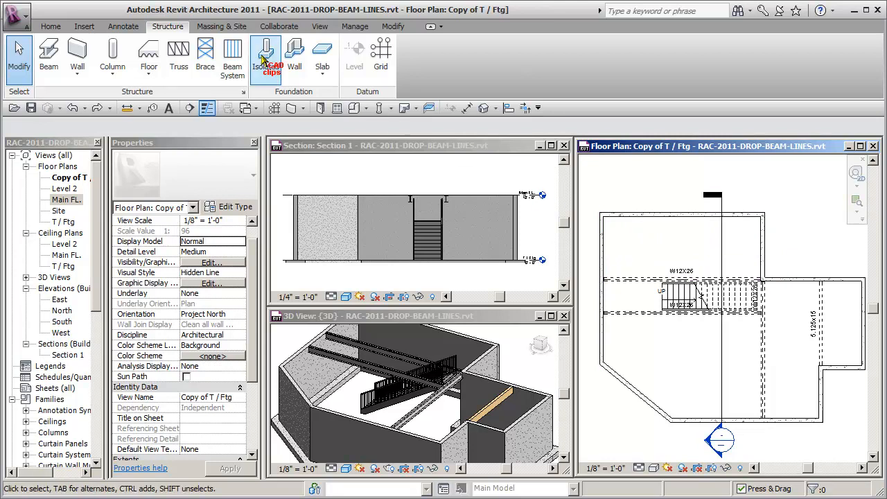
Start a plywood web joist beam system and adjust its layout rule.
{"action": "left_click", "coordinate": [232, 55]}
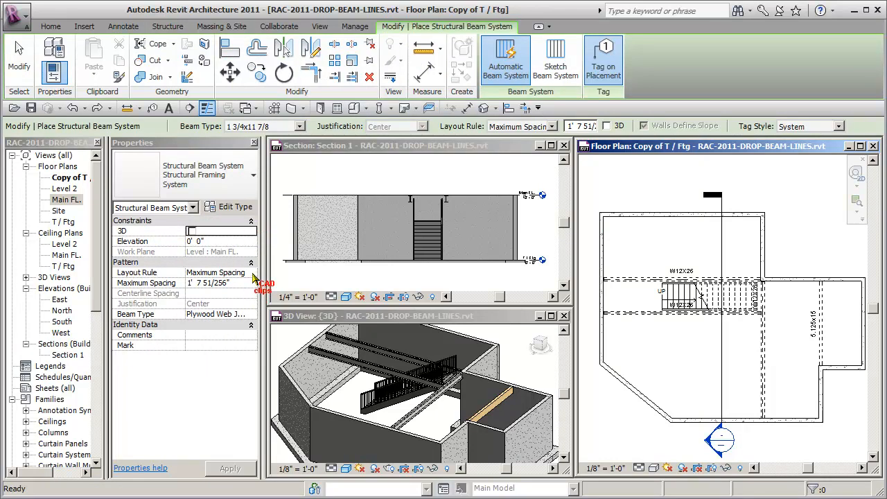
{"action": "left_click", "coordinate": [251, 272]}
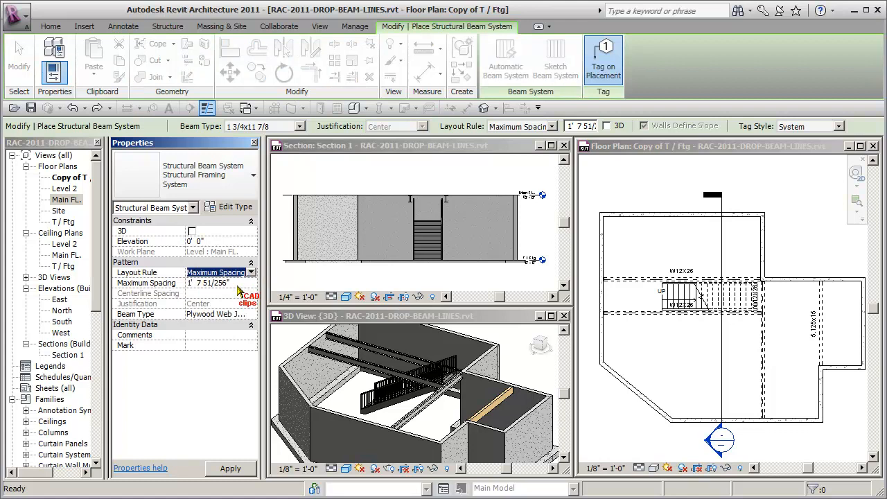
{"action": "mouse_move", "coordinate": [255, 318]}
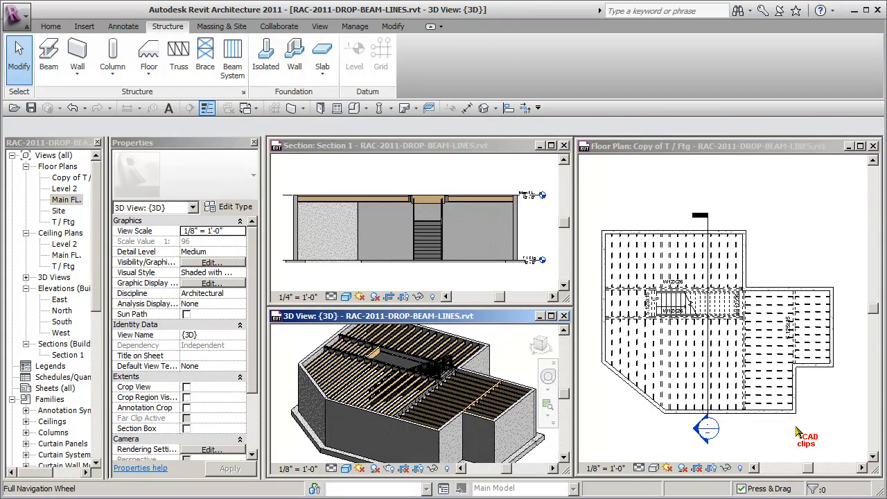
{"action": "mouse_move", "coordinate": [592, 288]}
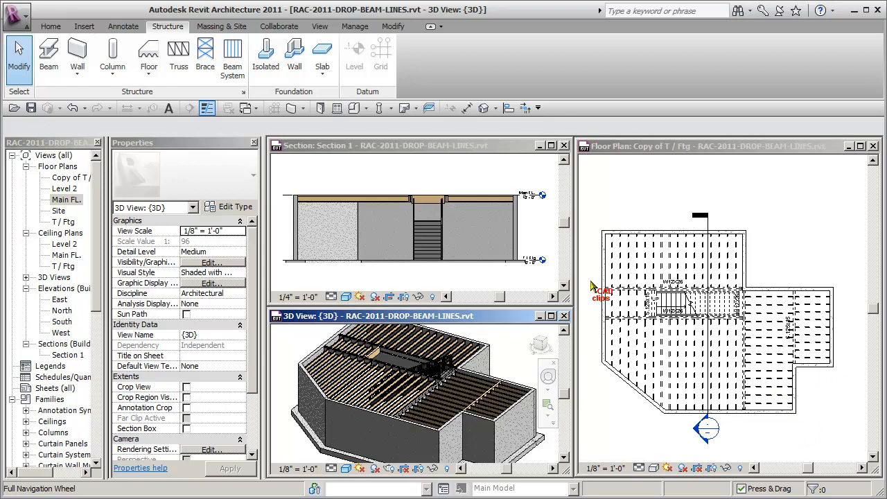
{"action": "mouse_move", "coordinate": [629, 409]}
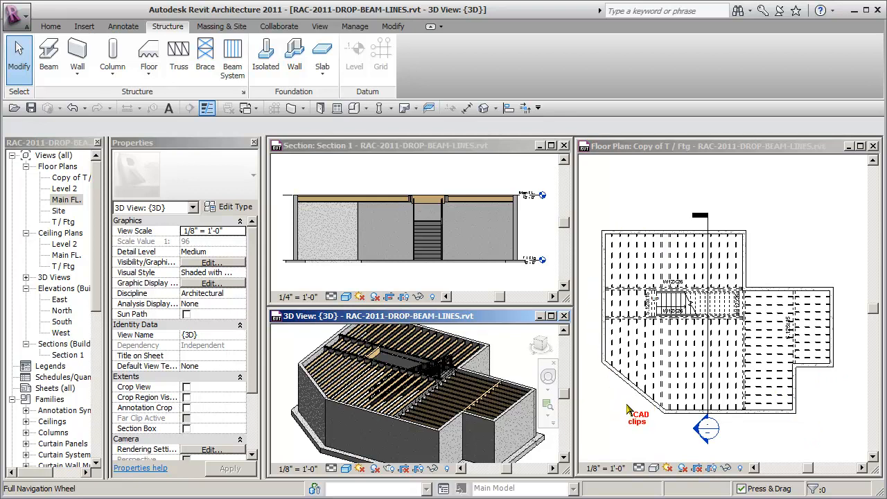